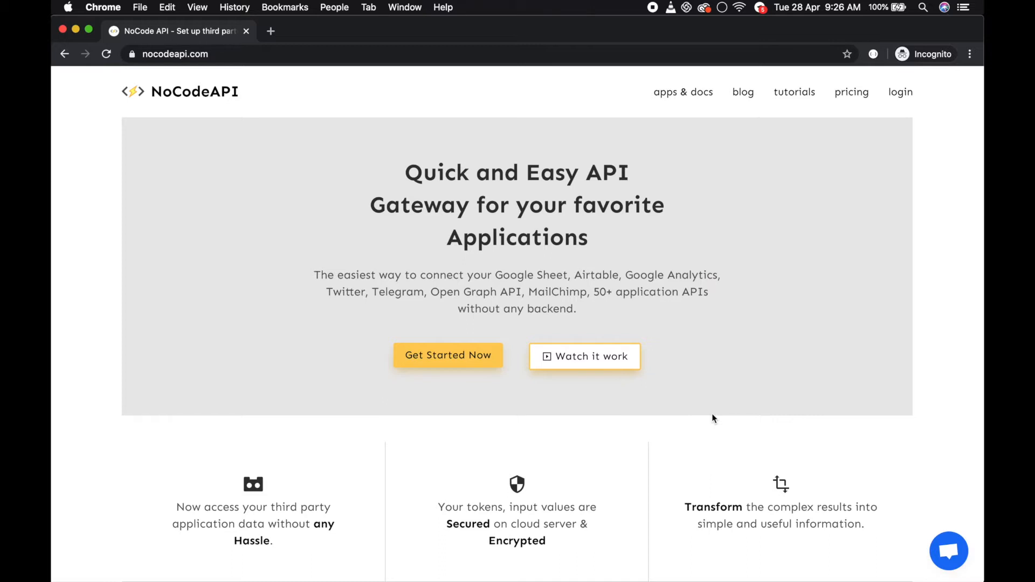
mouse_move(961, 177)
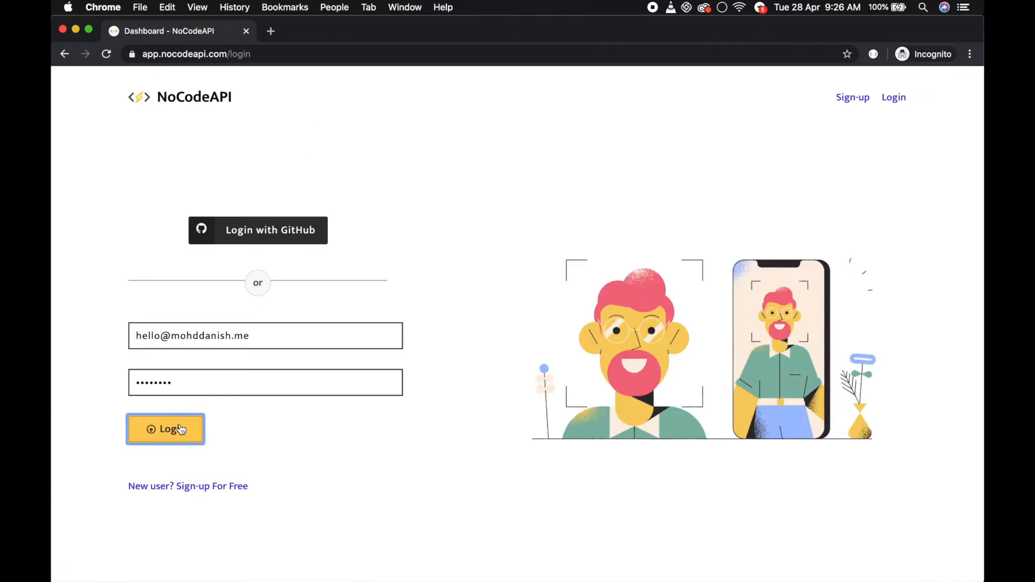
- Submit the email and password to log in to the NoCodeAPI dashboard
left_click(165, 429)
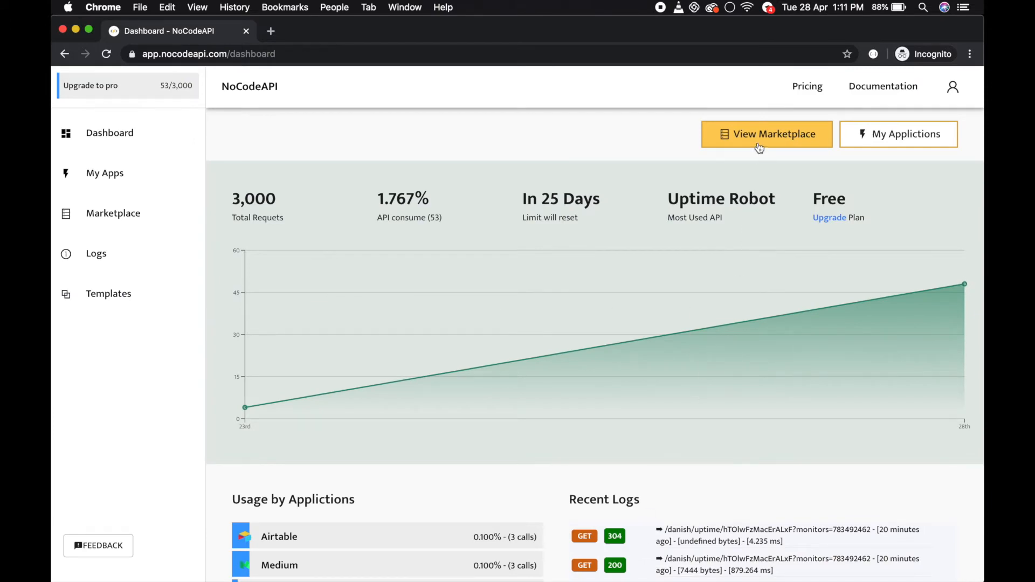
- Browse the marketplace down to the Link Preview app card
left_click(766, 133)
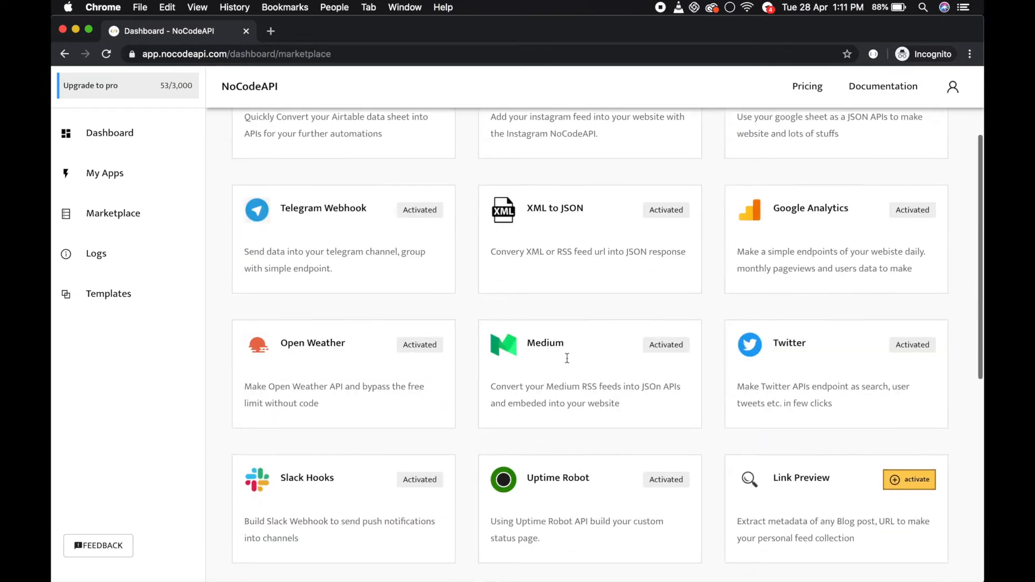
scroll("down", 3)
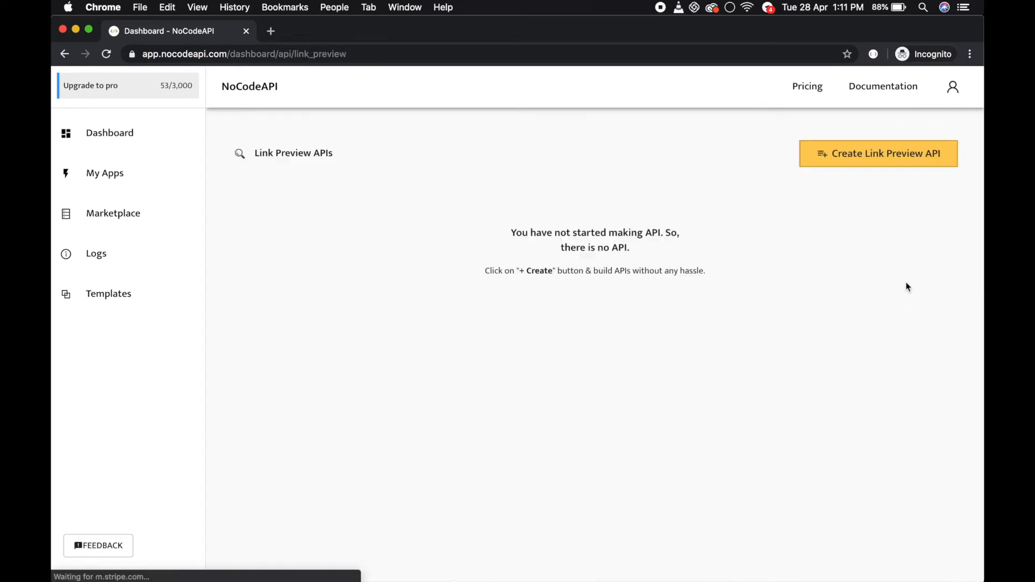
mouse_move(847, 163)
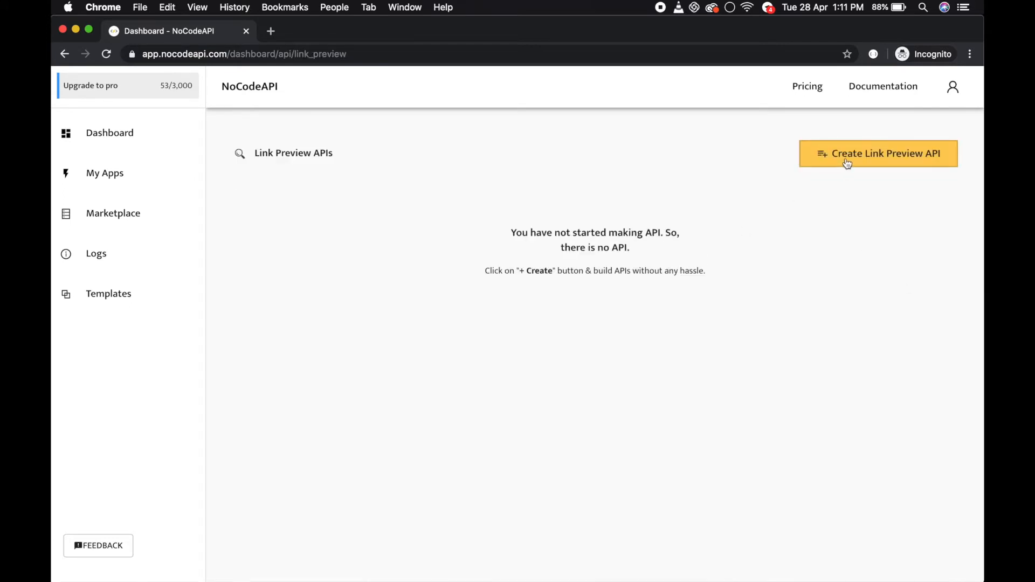
- Create a Link Preview API named 'My Link preview'
left_click(878, 154)
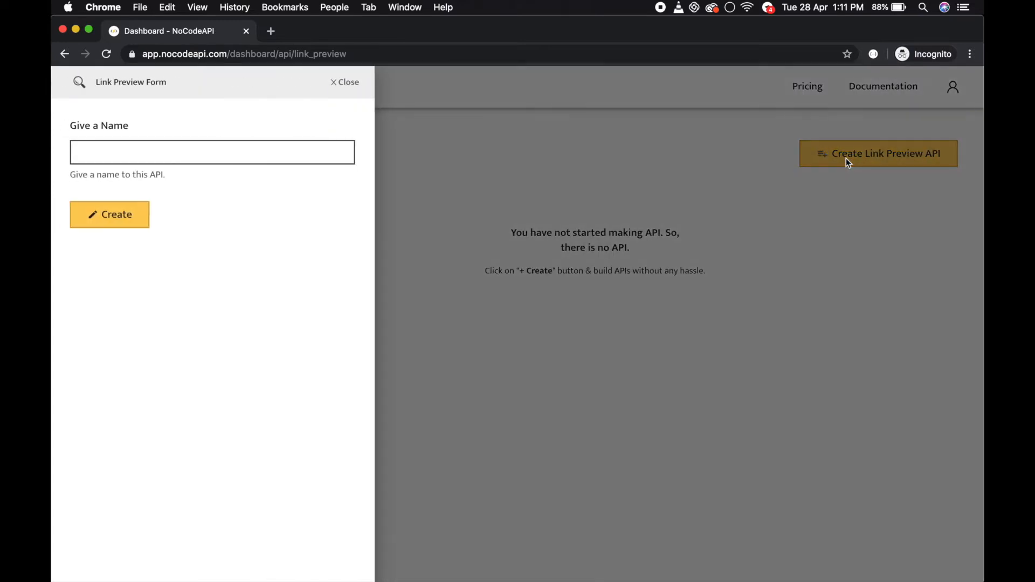
left_click(211, 153)
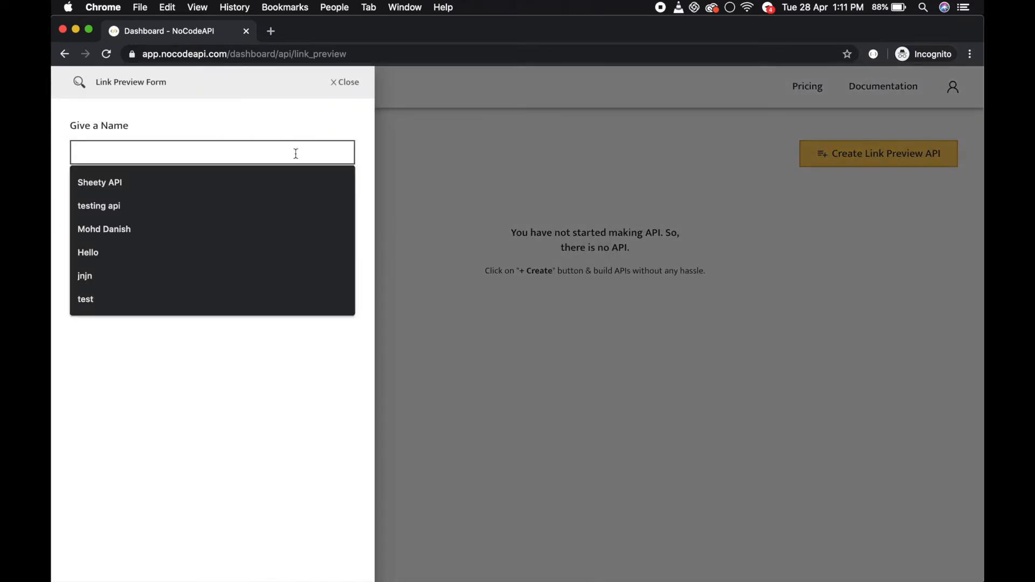
type("My Link preview")
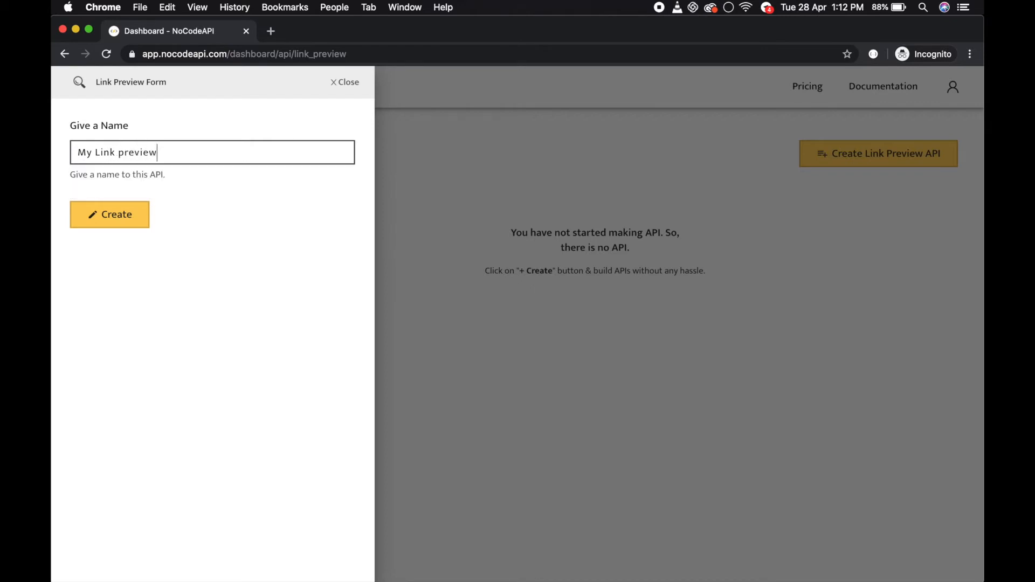
left_click(109, 214)
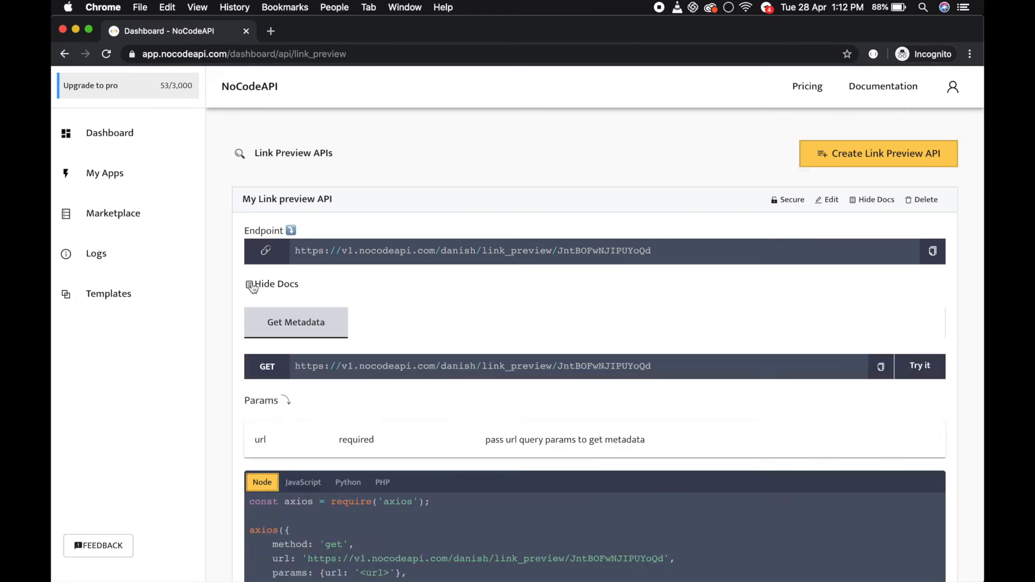
scroll("down", 3)
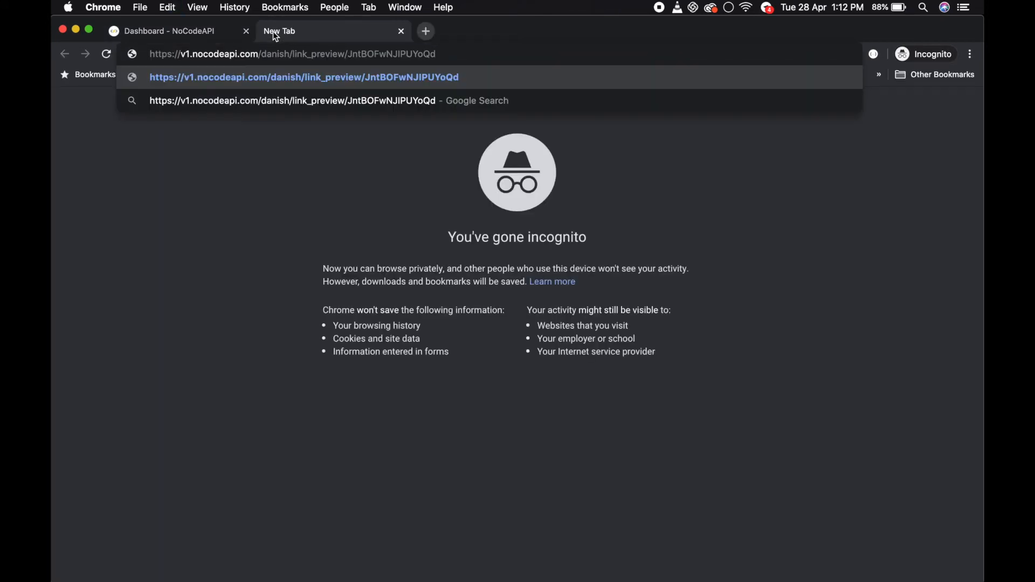
- Request the endpoint with ?url=techcrunch.com, then collapse the docs on the dashboard tab
type("?url=")
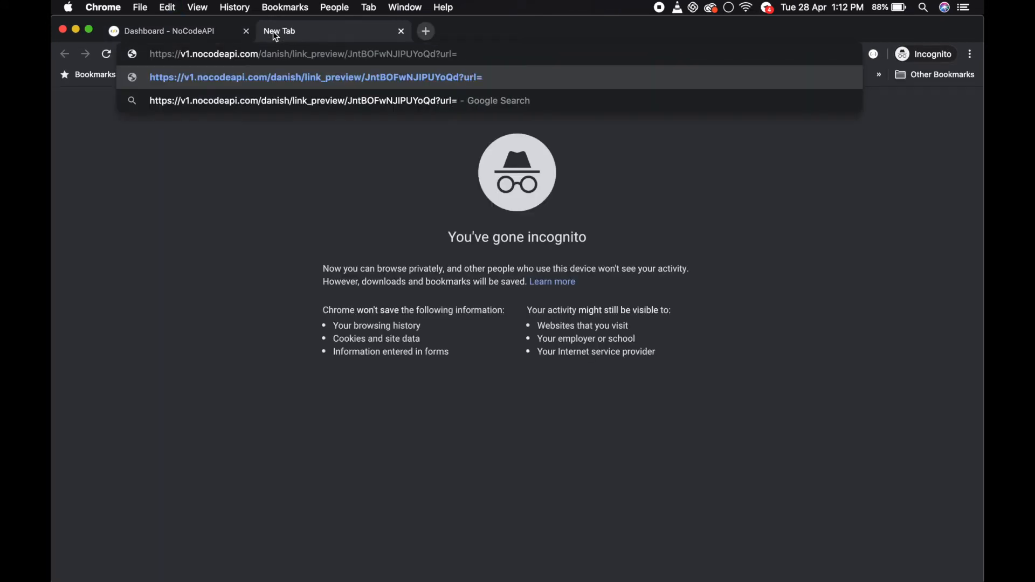
type("techcrunch.com/")
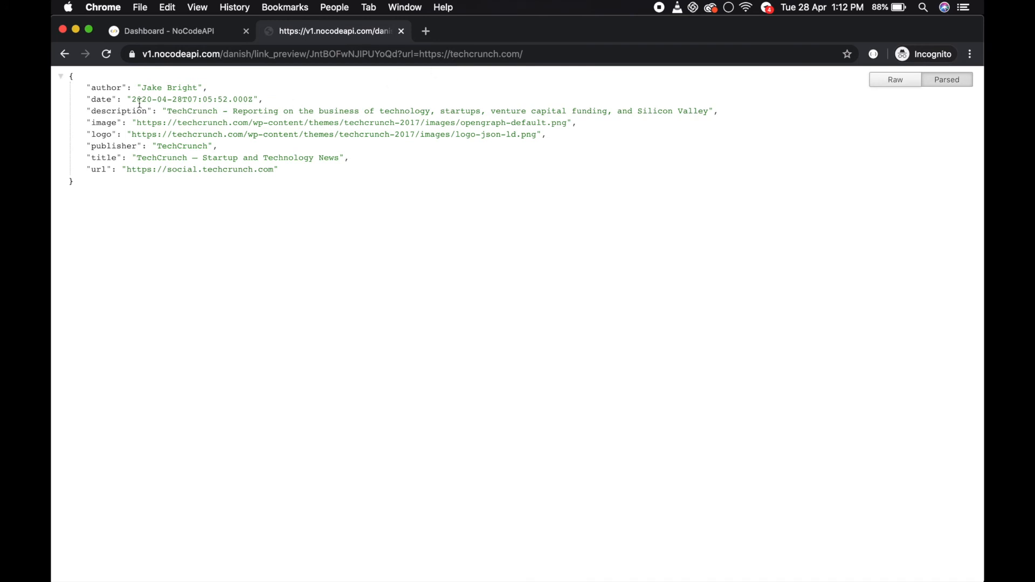
mouse_move(103, 144)
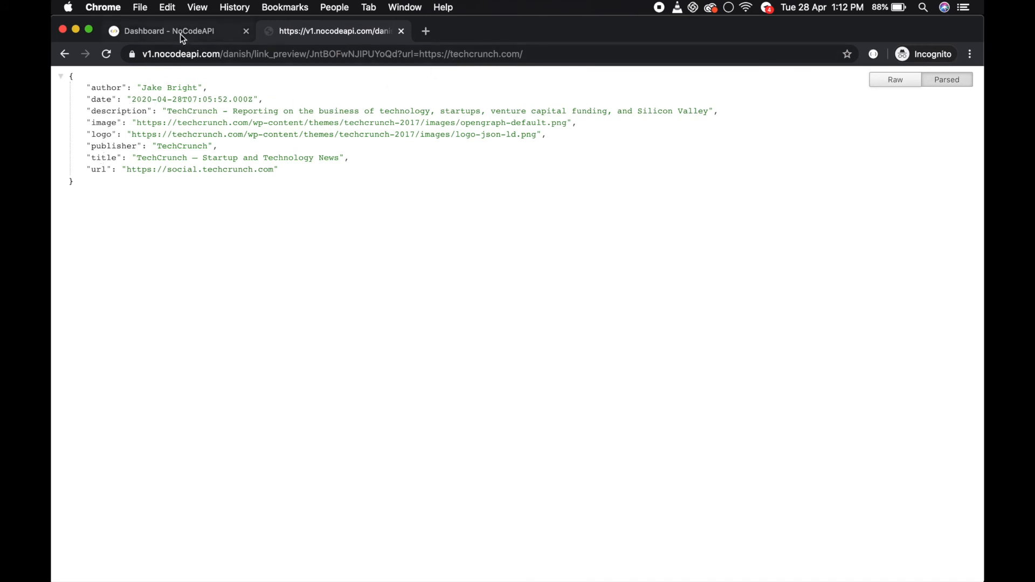
left_click(168, 30)
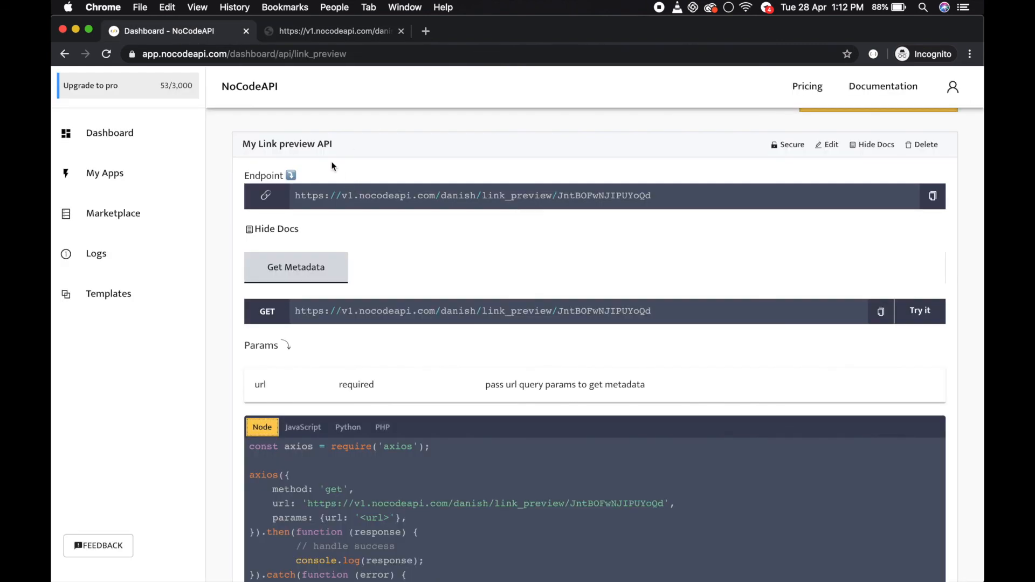
left_click(276, 228)
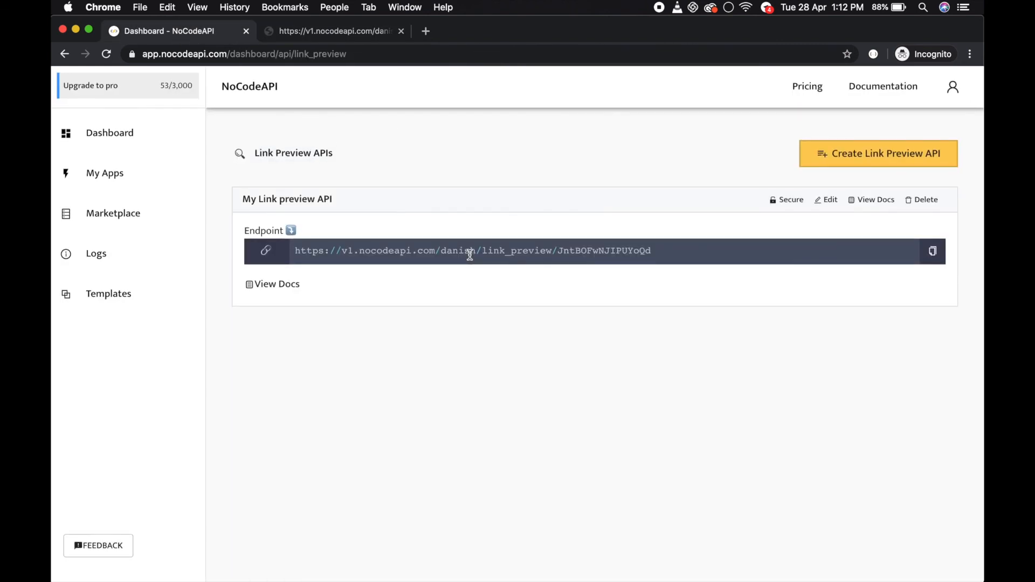